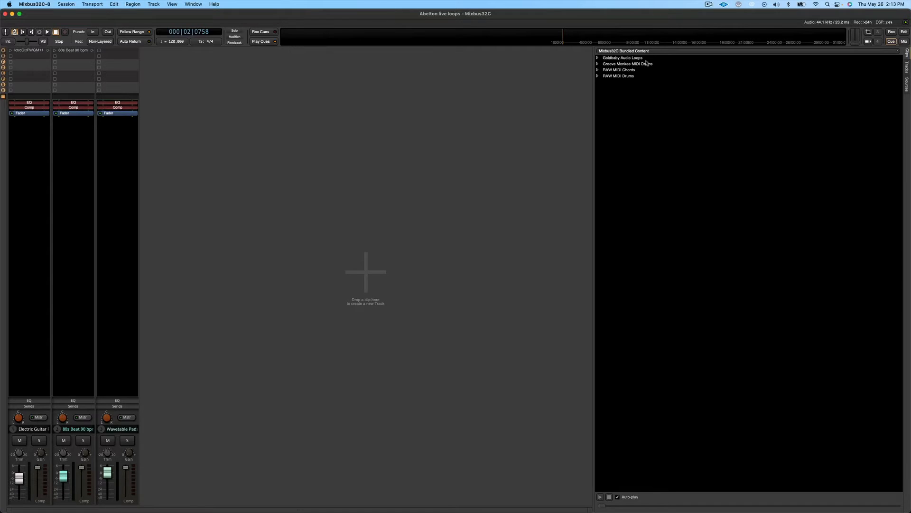
Choose Other... from the clip browser's folder list to open Select Sample Folder
left_click(624, 52)
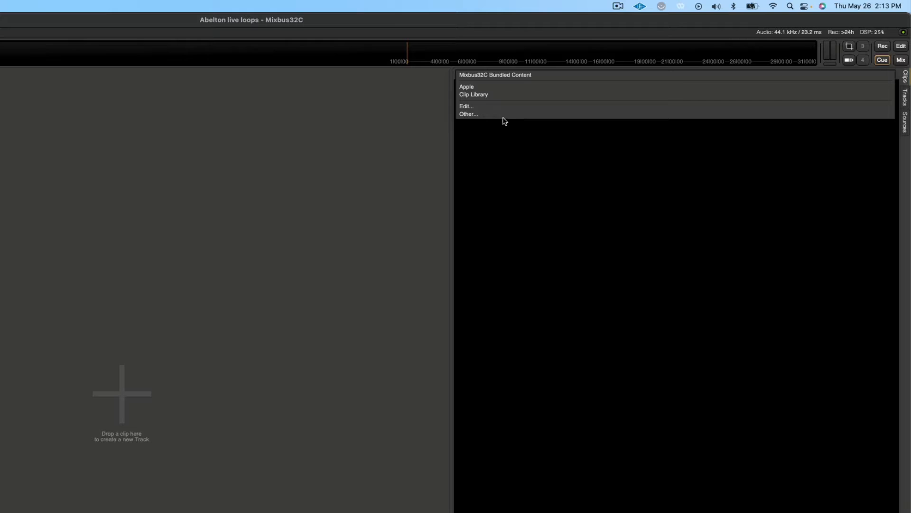
left_click(468, 114)
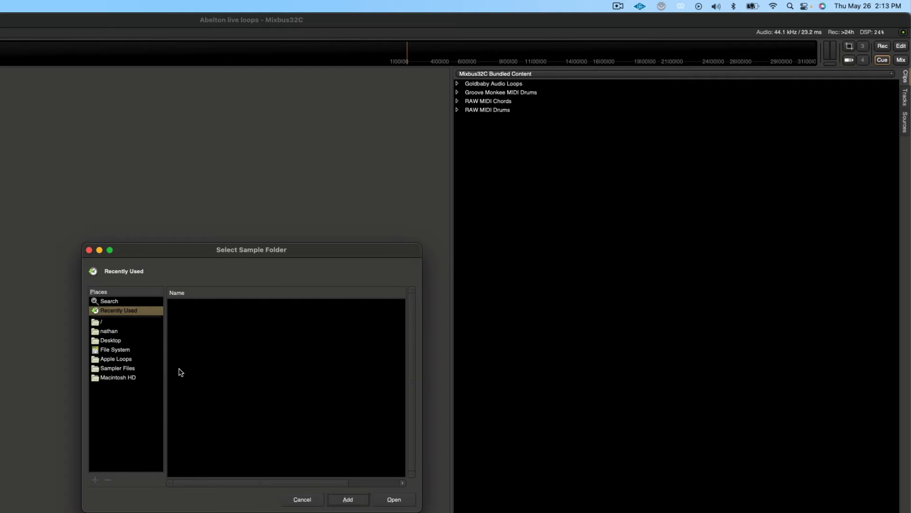
Load the Apple folder from the Apple Loops location as the clip browser source
left_click(116, 359)
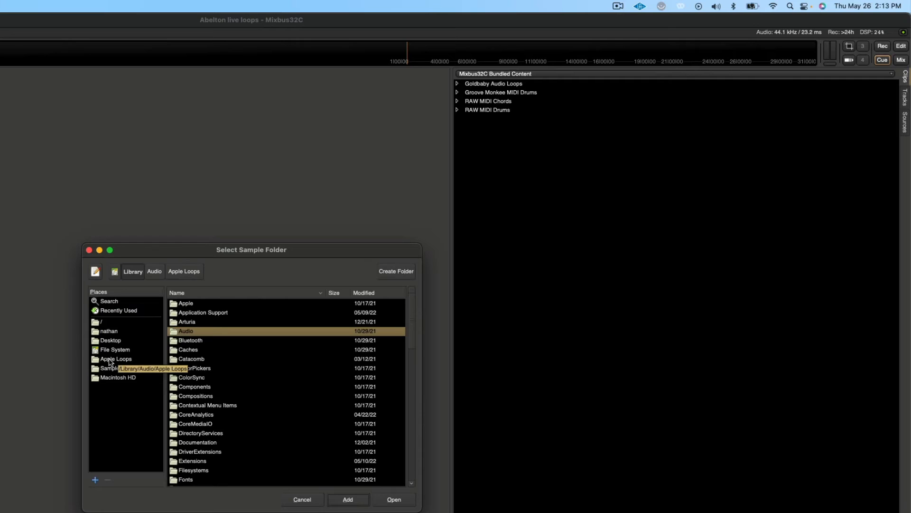
left_click(115, 359)
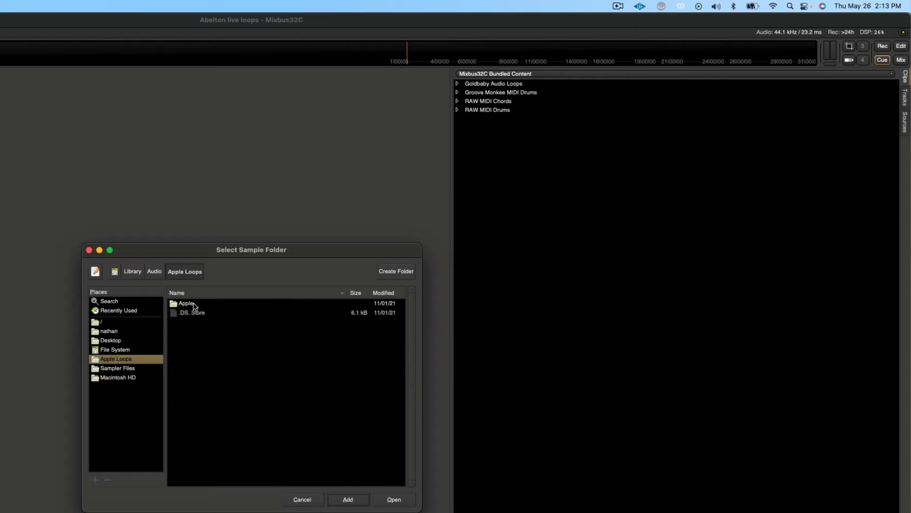
left_click(186, 303)
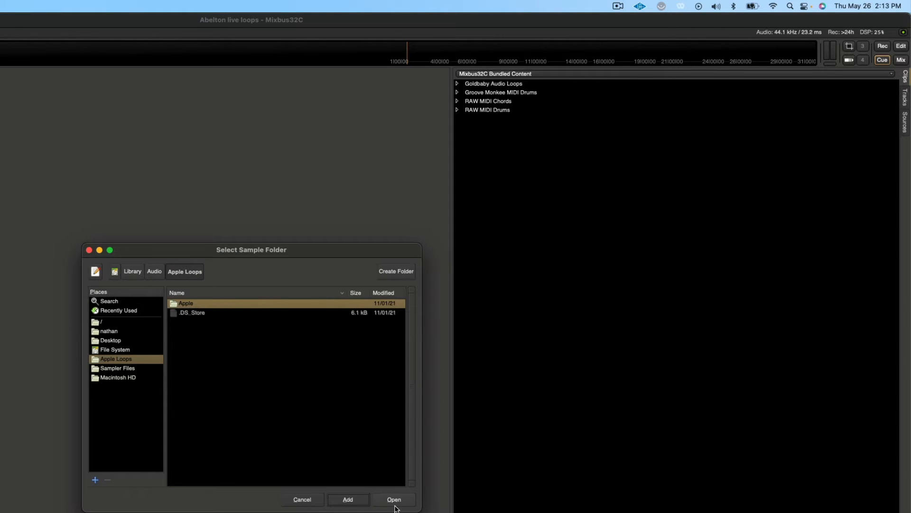
left_click(393, 502)
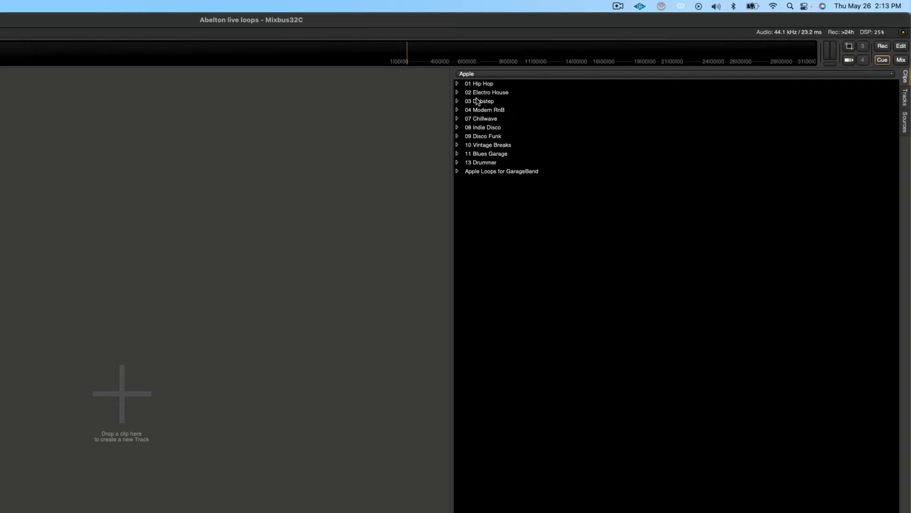
Expand 03 Dubstep and preview the Classic Wobble Bass.caf loop
left_click(458, 102)
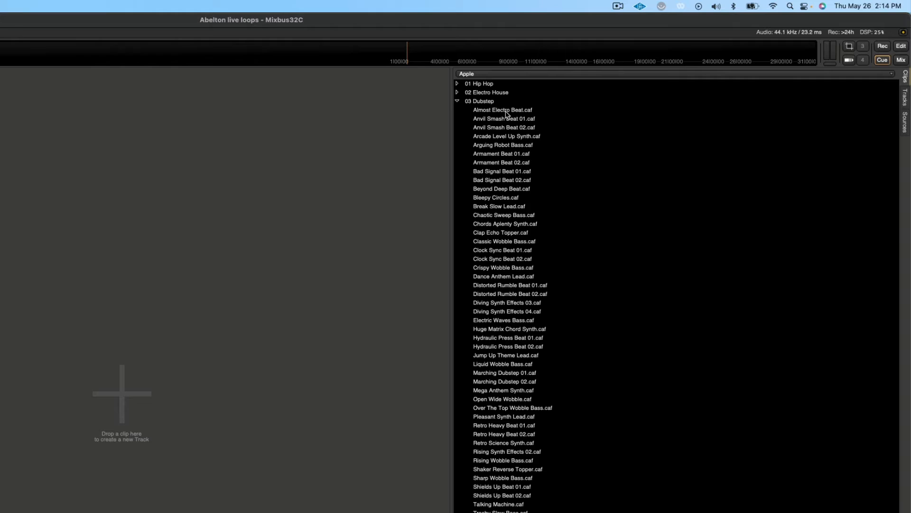
left_click(504, 241)
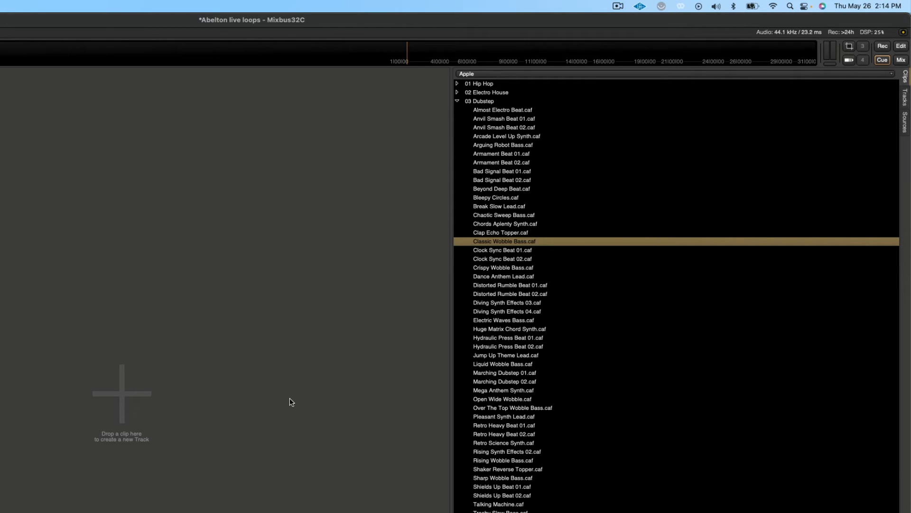
Browse via Other... into Applications > Ableton Live 11 Trial.app > Contents toward the Core Library
left_click(467, 74)
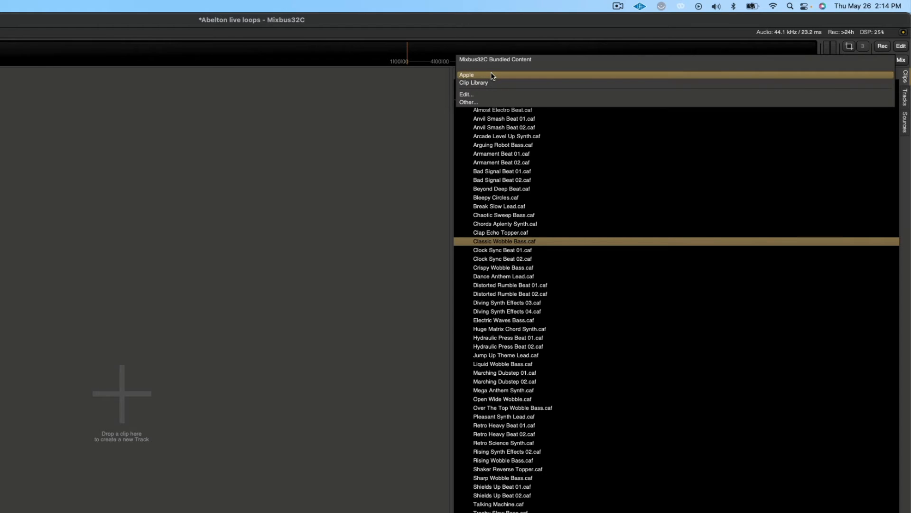
left_click(468, 102)
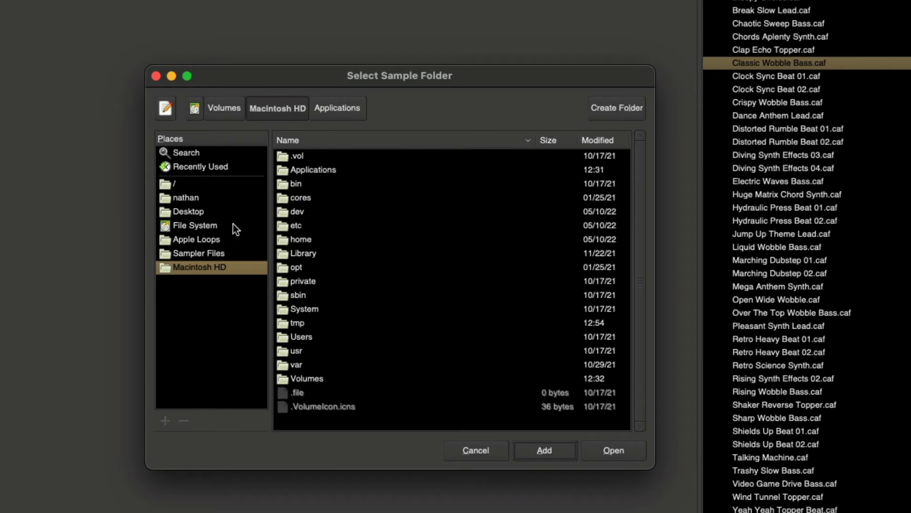
left_click(338, 108)
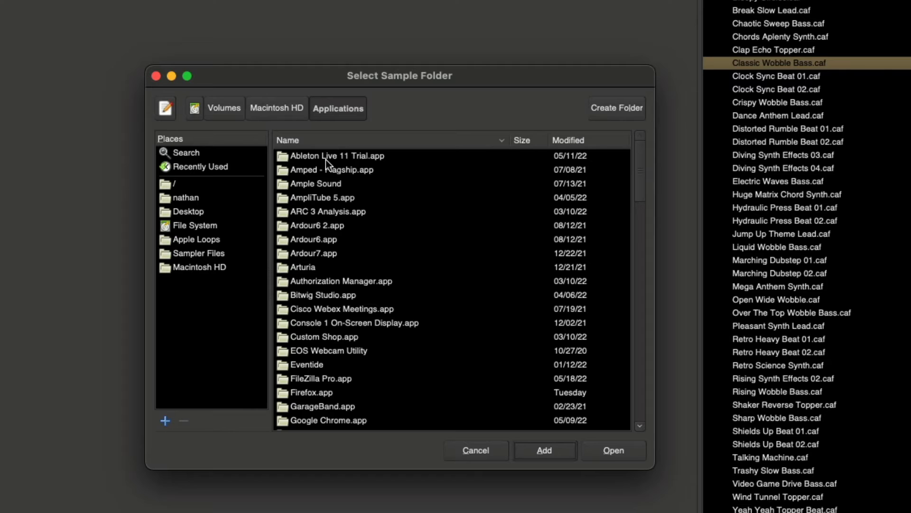
double_click(336, 155)
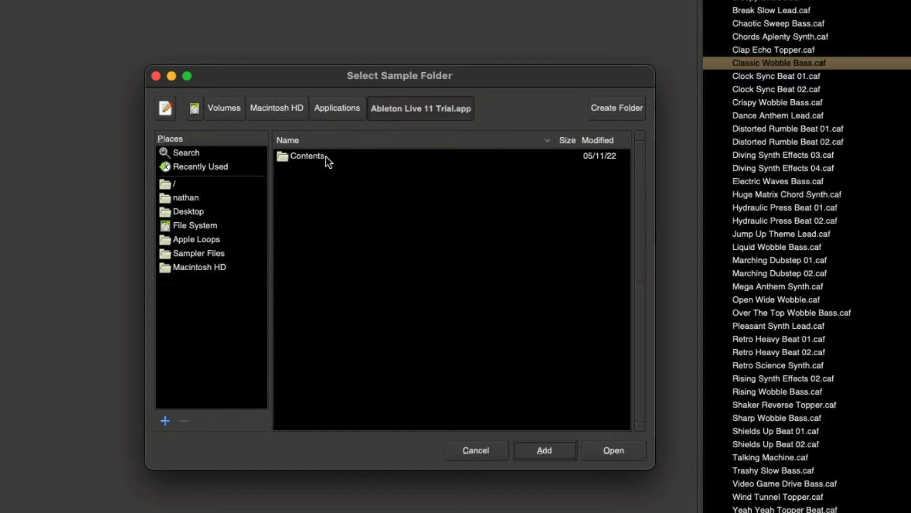
double_click(306, 155)
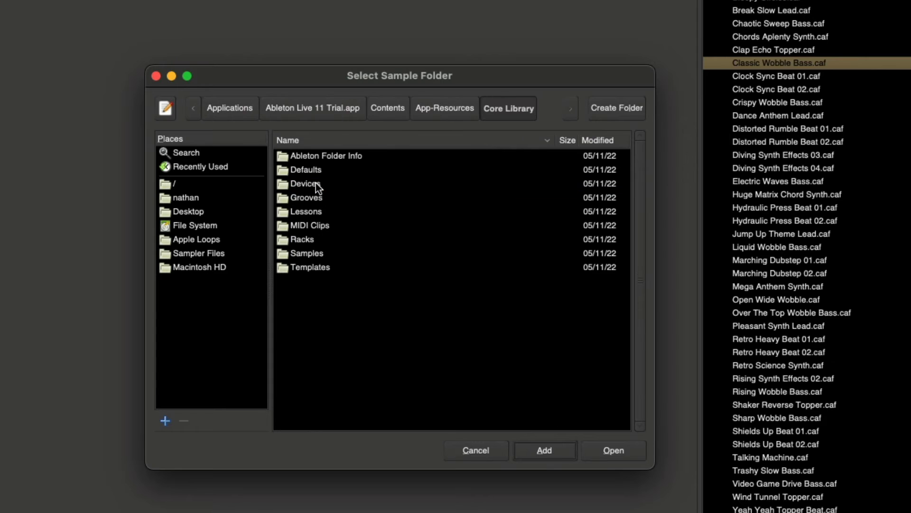
mouse_move(289, 260)
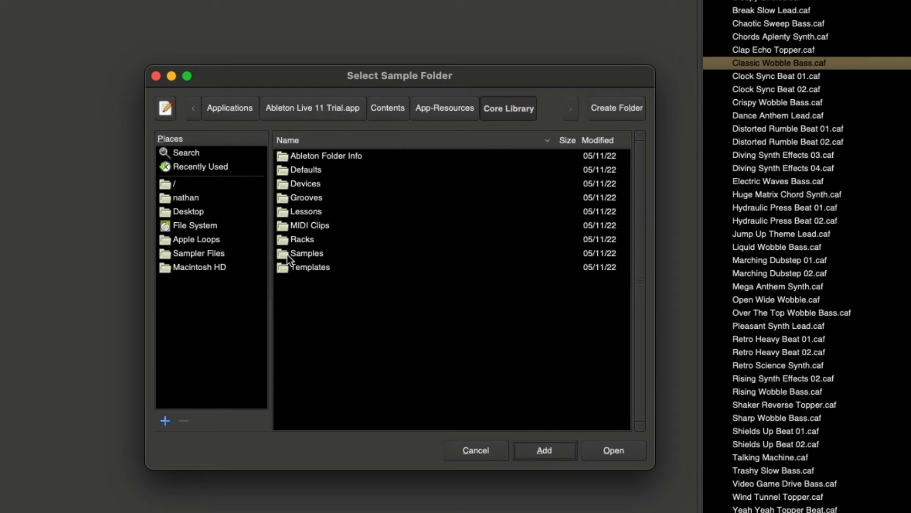
mouse_move(293, 260)
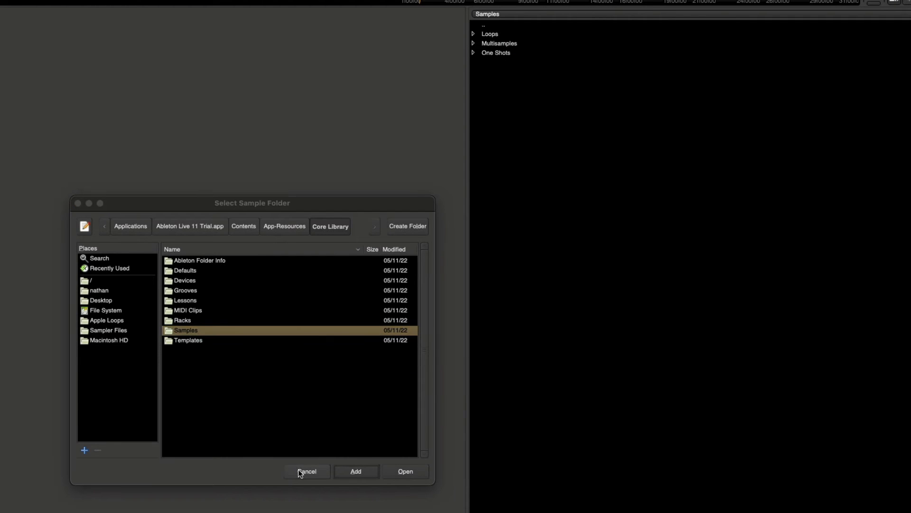
Close the chooser and expand Loops > Drums > Full in the Ableton samples tree
left_click(306, 471)
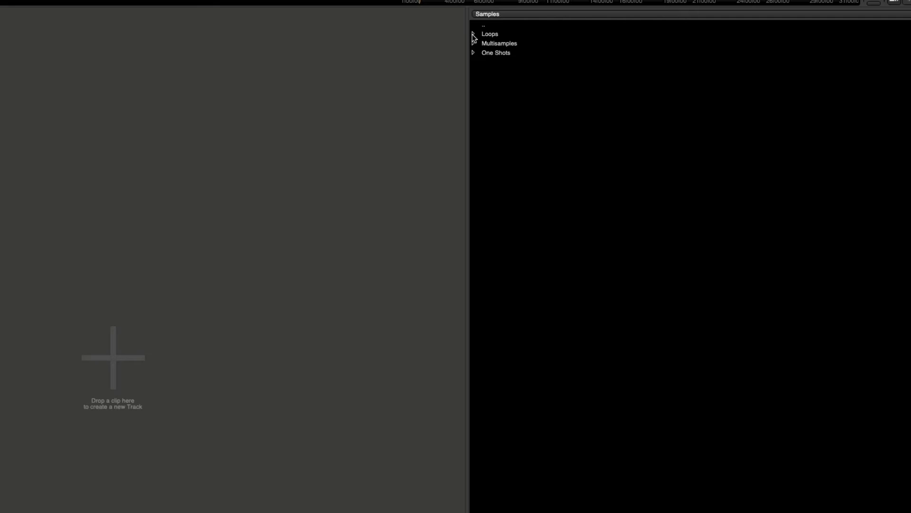
left_click(473, 34)
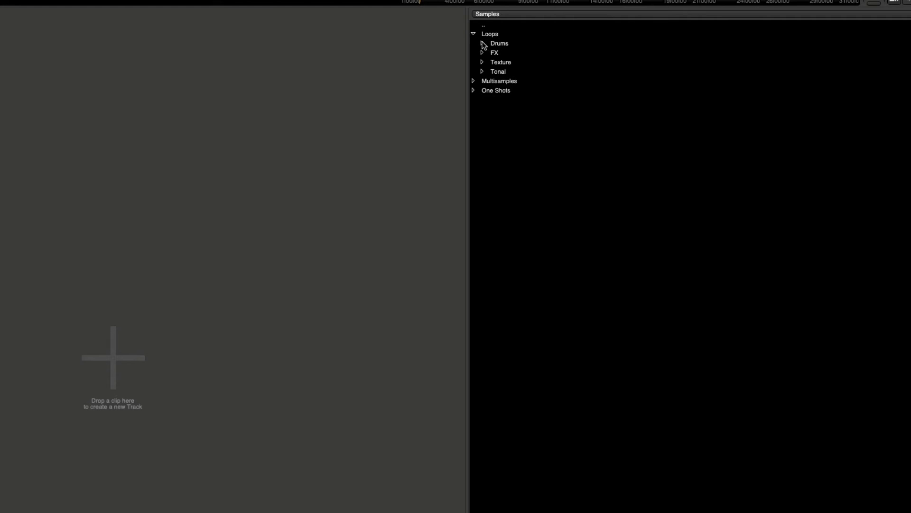
left_click(482, 43)
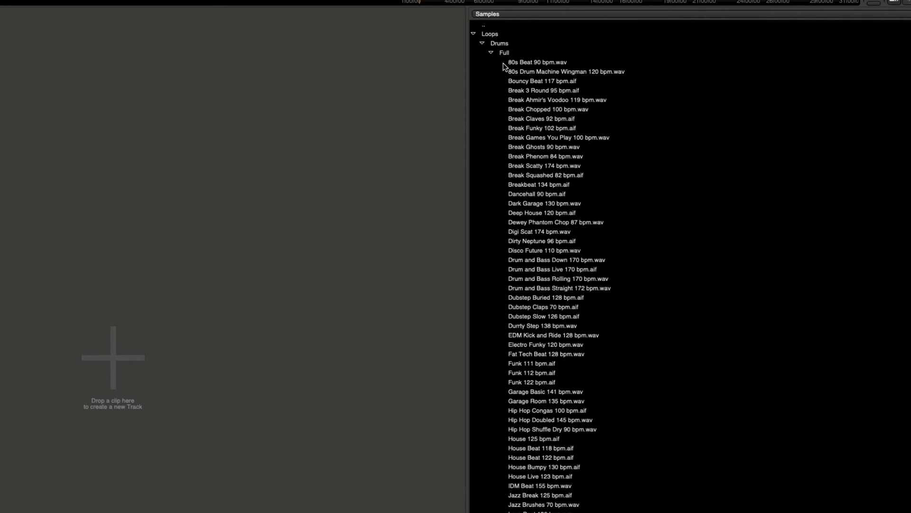
left_click(542, 185)
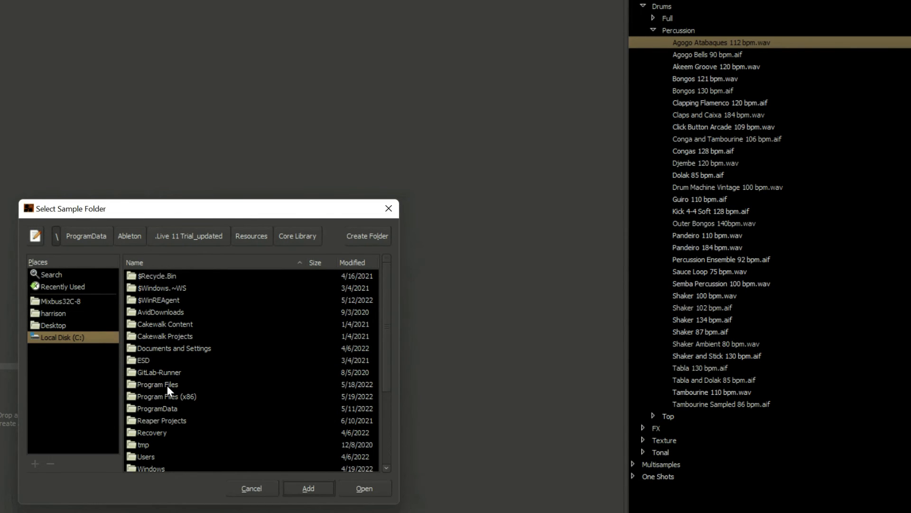
mouse_move(182, 411)
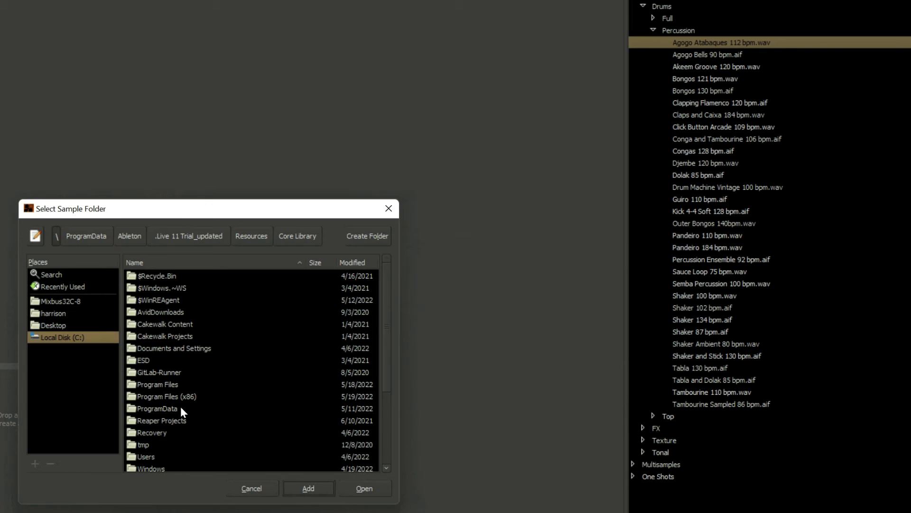
Browse C: into ProgramData > Ableton > .Live 11 Trial_updated
right_click(156, 408)
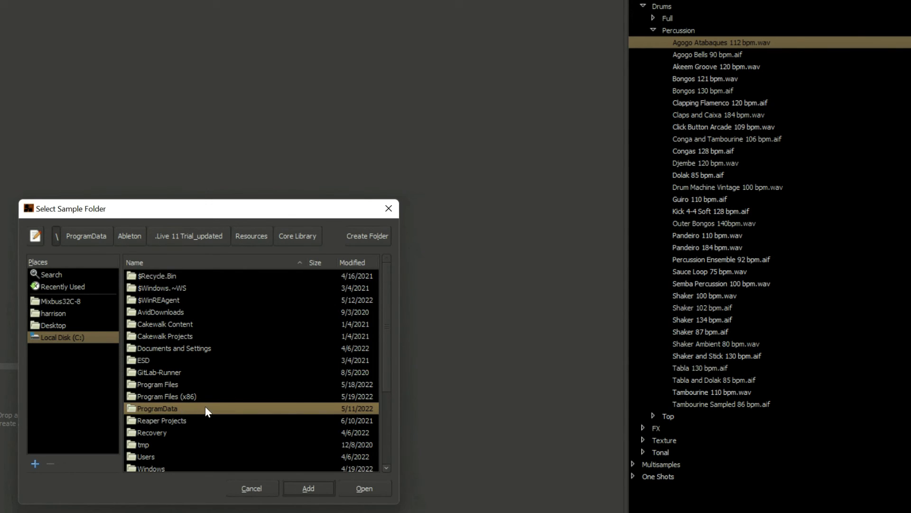
double_click(161, 408)
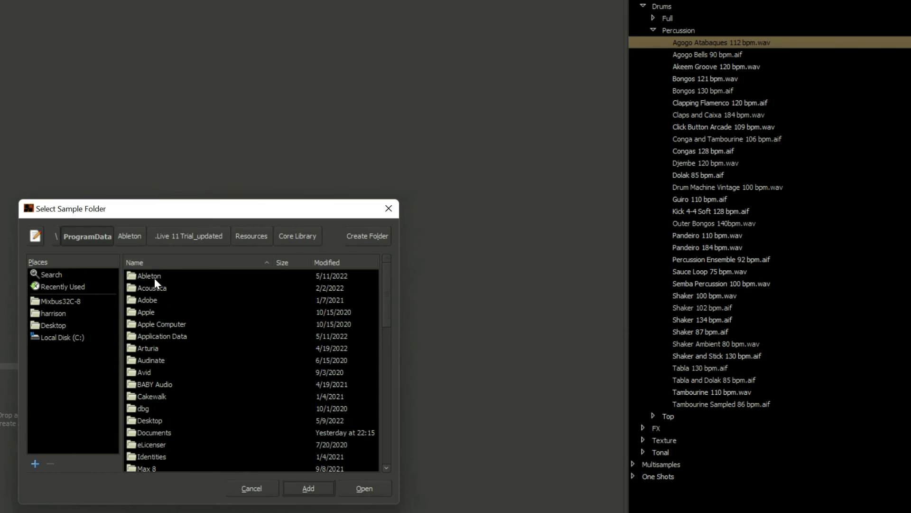
left_click(130, 236)
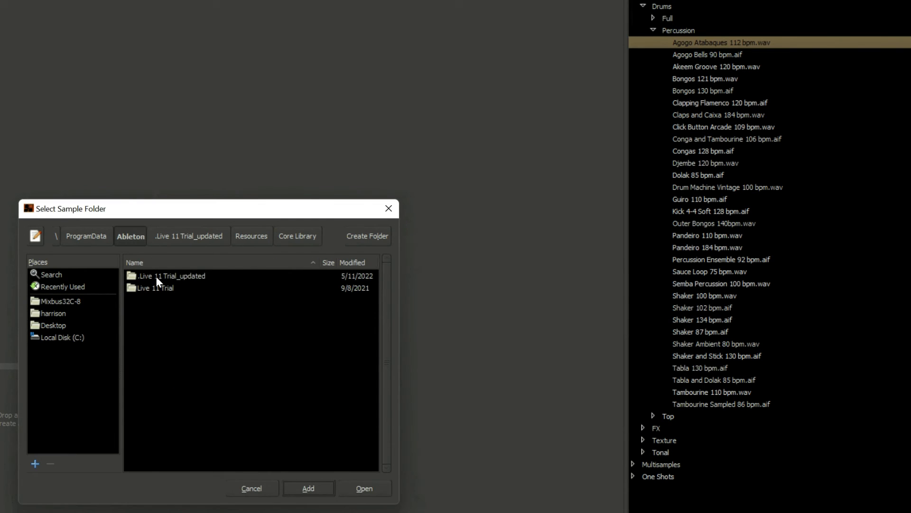
double_click(170, 275)
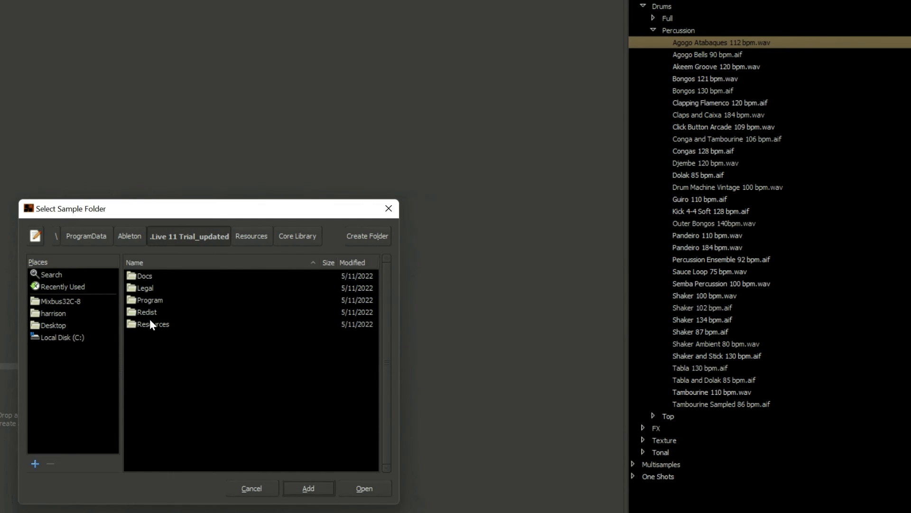
Continue through Resources > Core Library and select the Samples folder
left_click(252, 237)
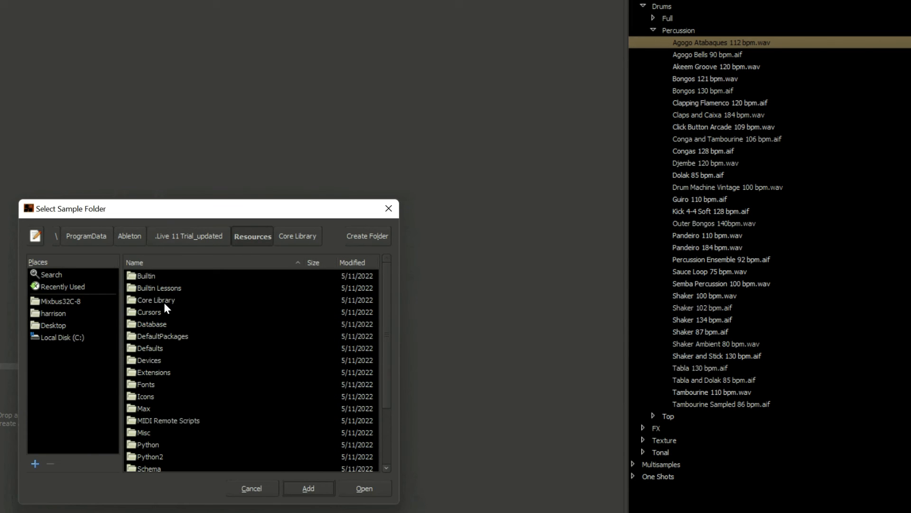
left_click(297, 235)
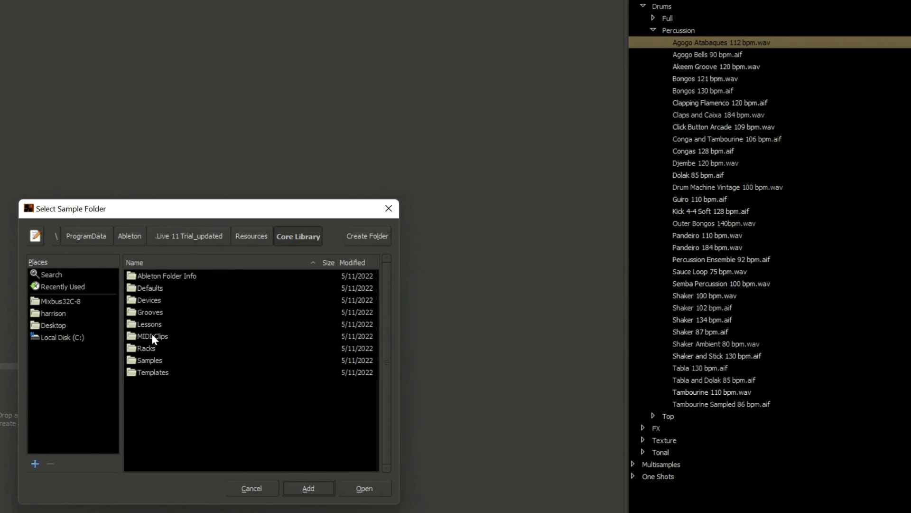
left_click(153, 360)
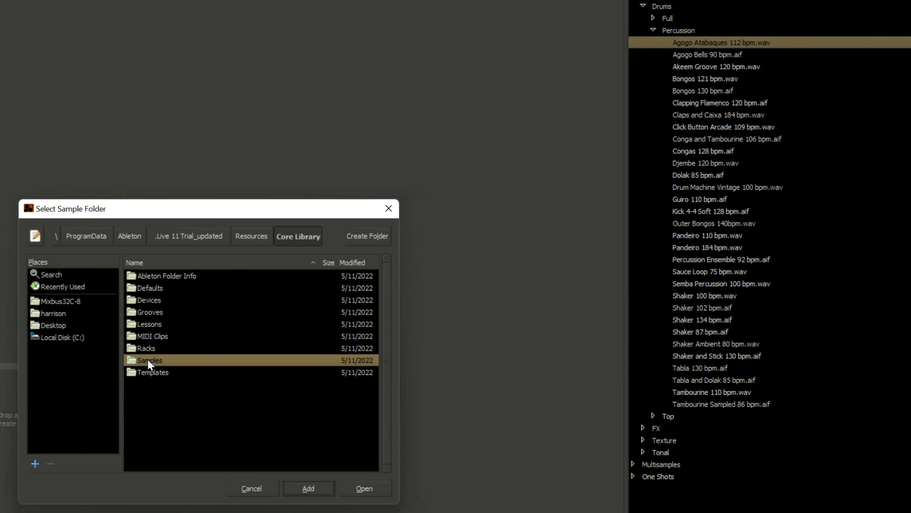
mouse_move(270, 410)
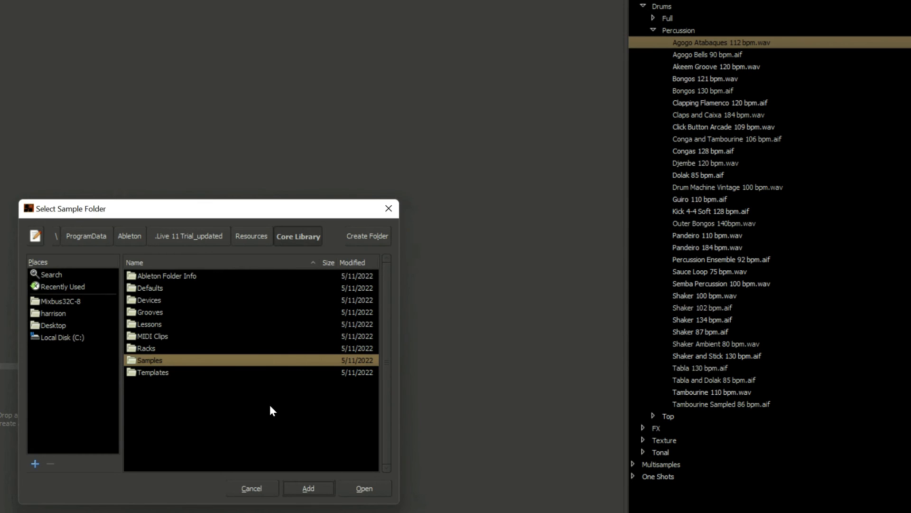